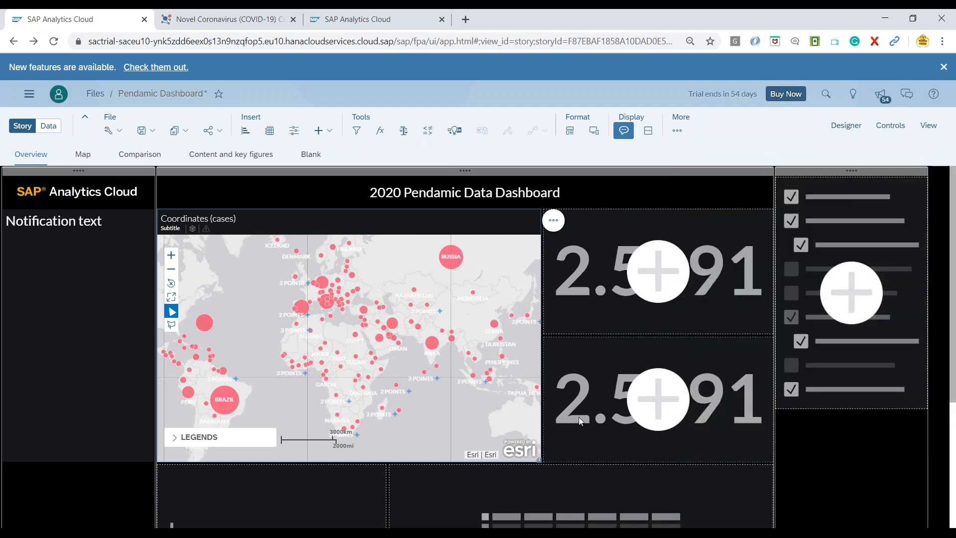
mouse_move(591, 413)
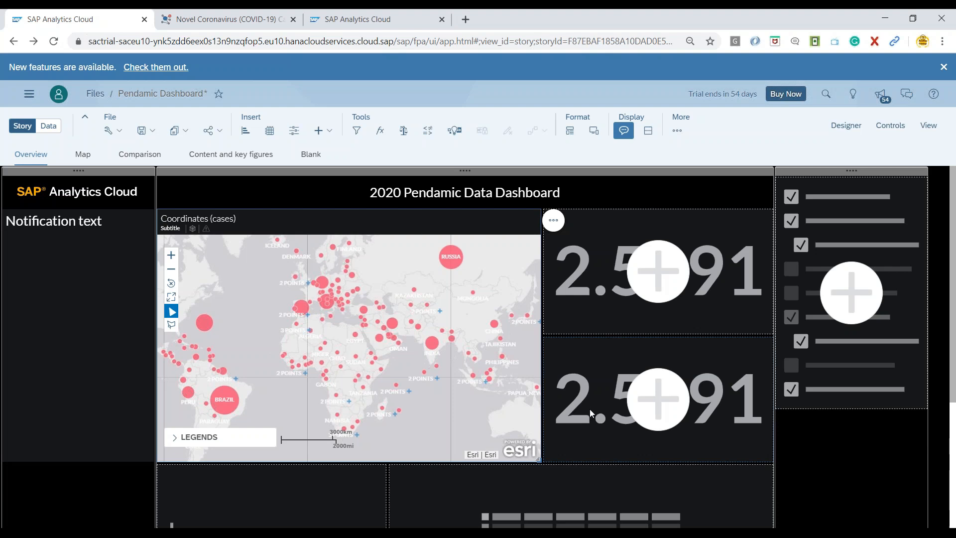
mouse_move(657, 273)
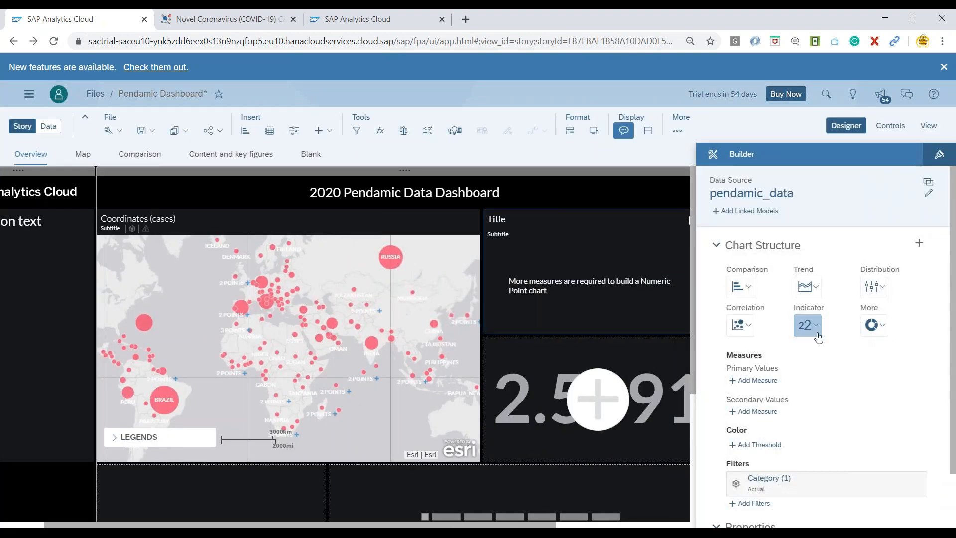
Add 'cases' as the top tile's primary measure, showing 6,245,352.00 cases
scroll("down", 3)
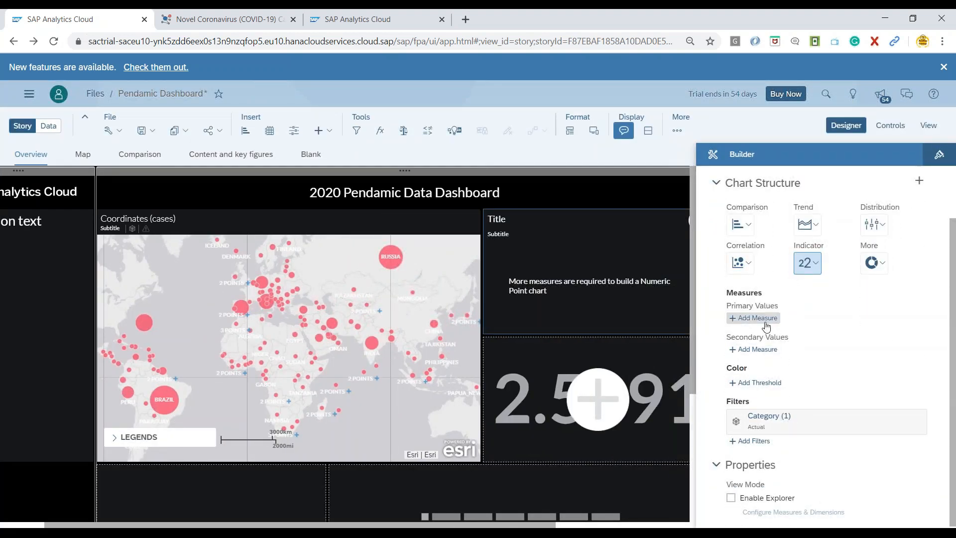
left_click(757, 317)
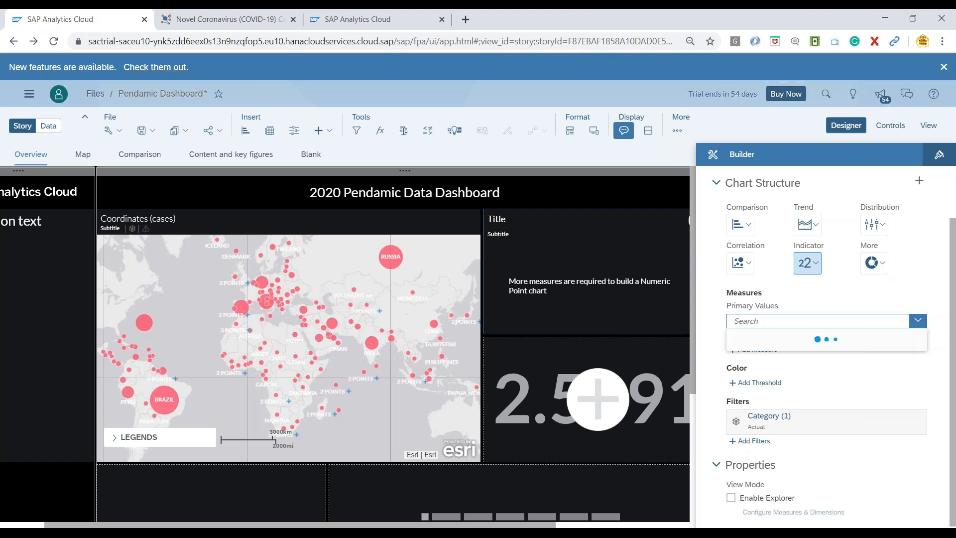
left_click(916, 320)
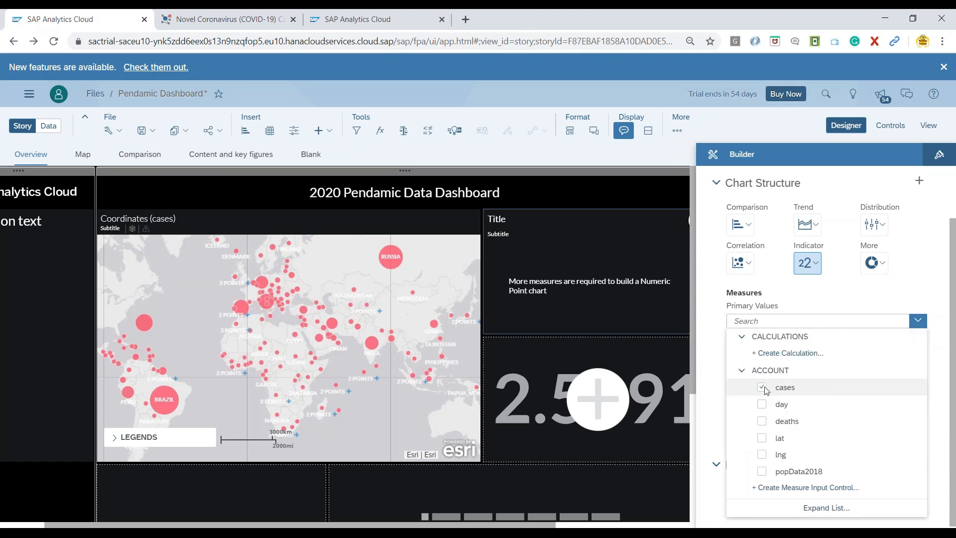
left_click(761, 386)
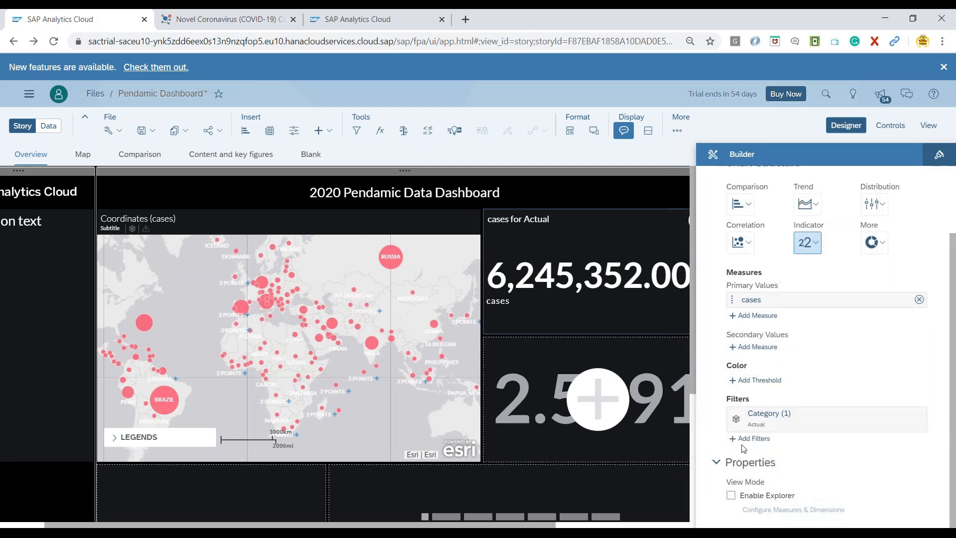
mouse_move(793, 465)
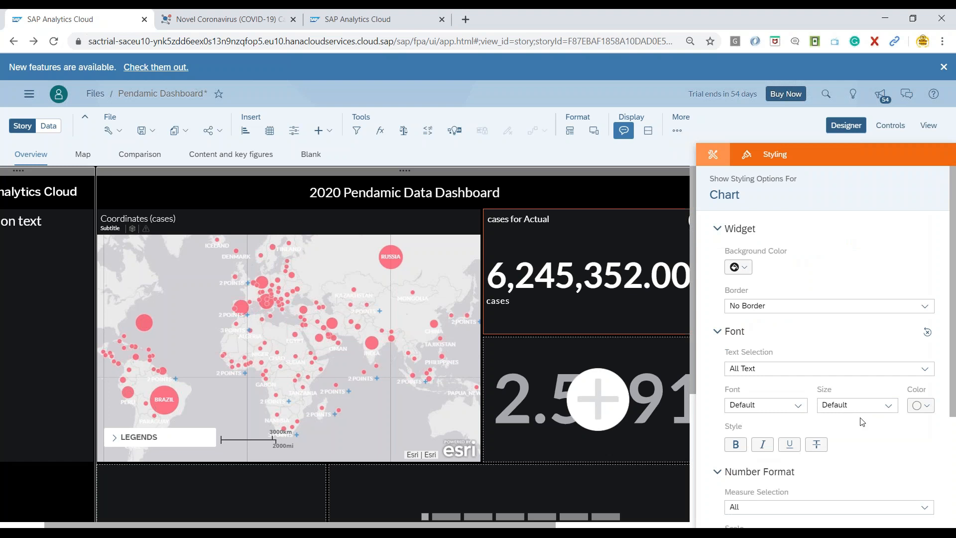
Scale the cases figure to Million (6.25 Million) and recolour its text orange
scroll("down", 3)
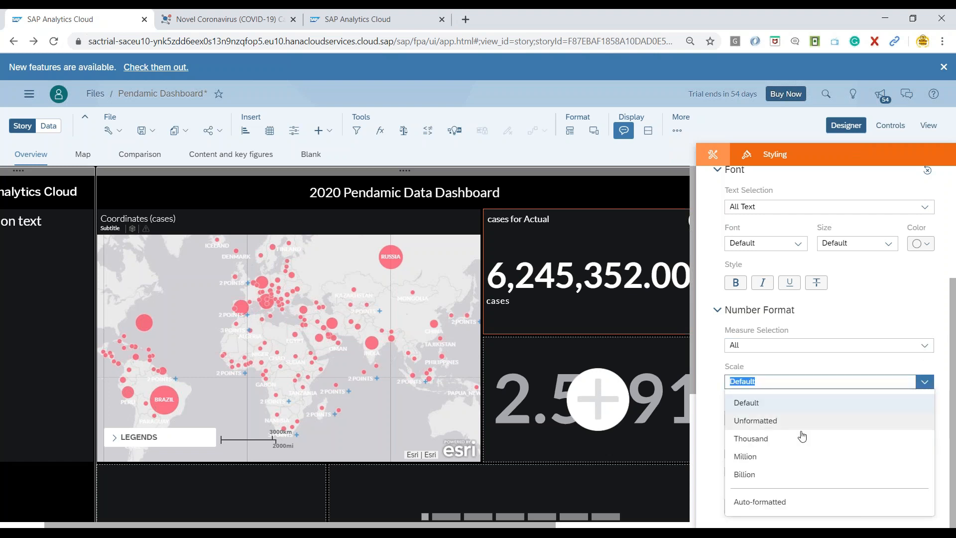
left_click(745, 456)
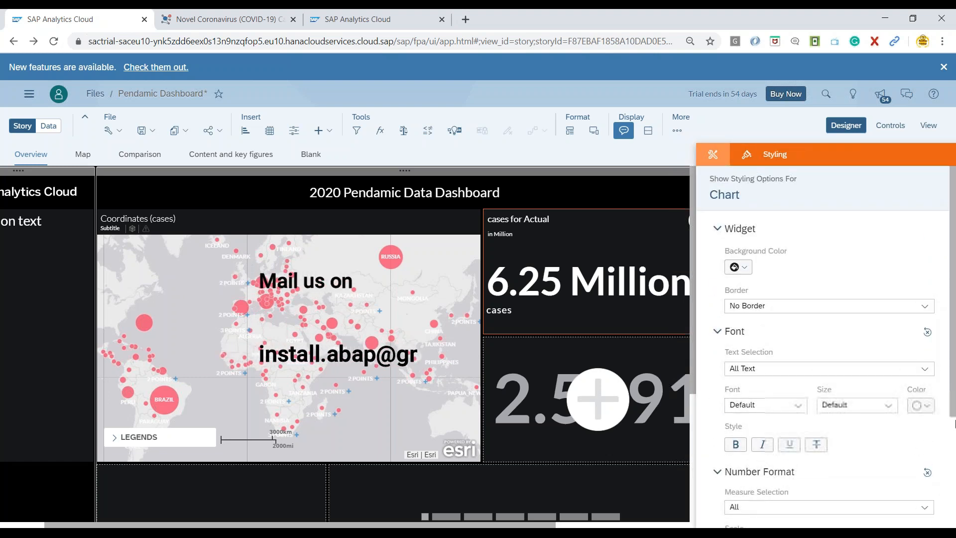
left_click(922, 405)
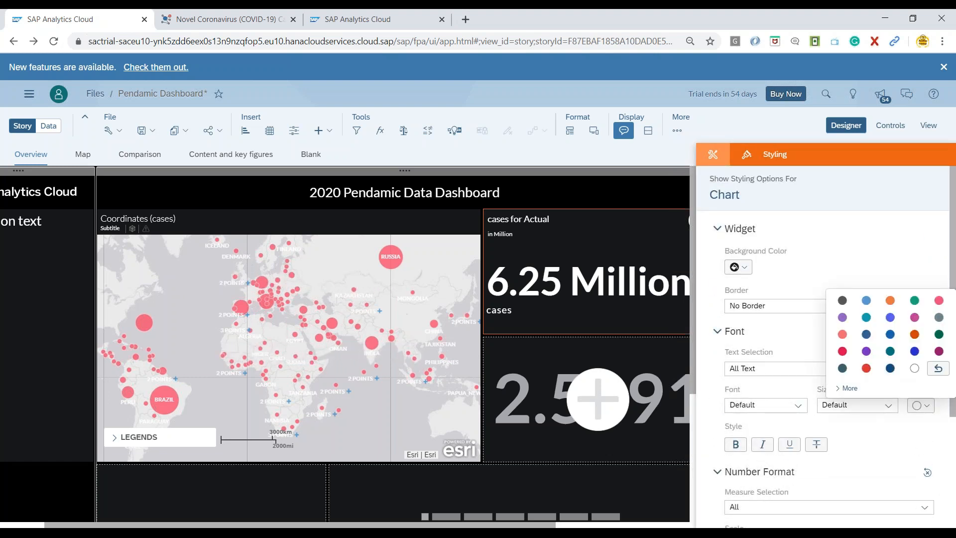
left_click(865, 350)
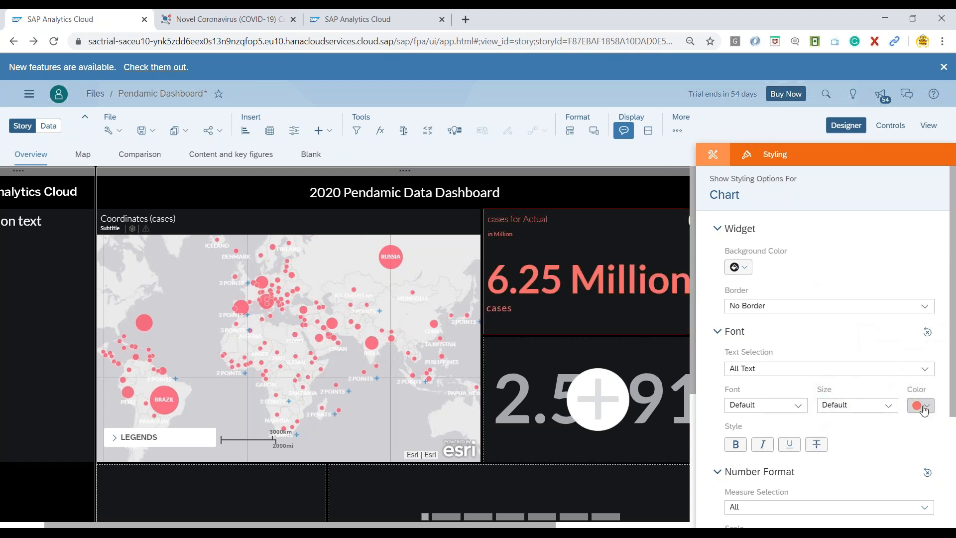
left_click(919, 405)
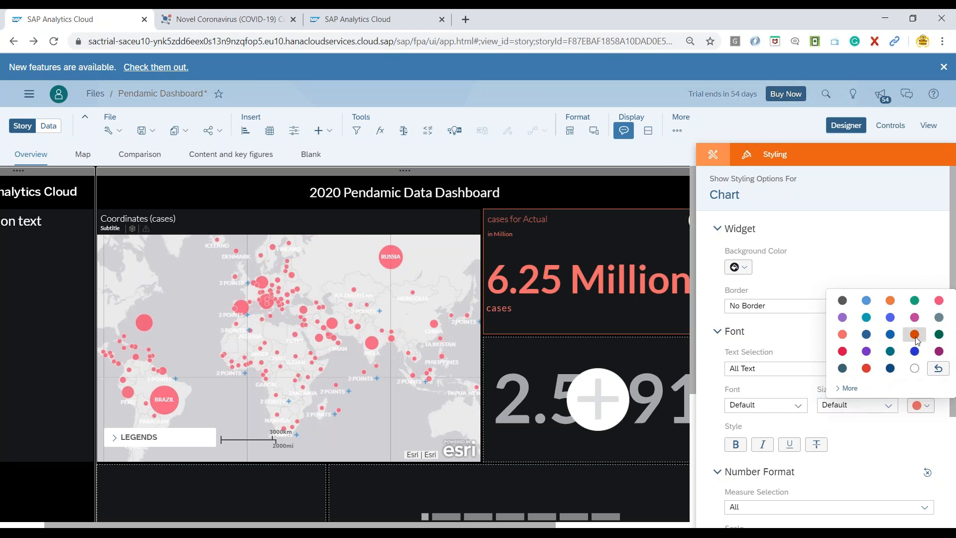
left_click(914, 333)
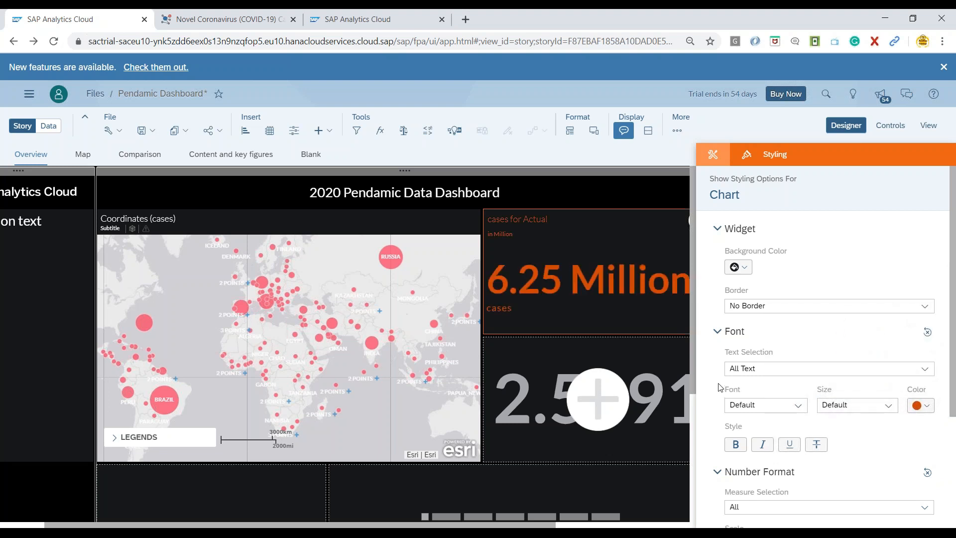
mouse_move(737, 359)
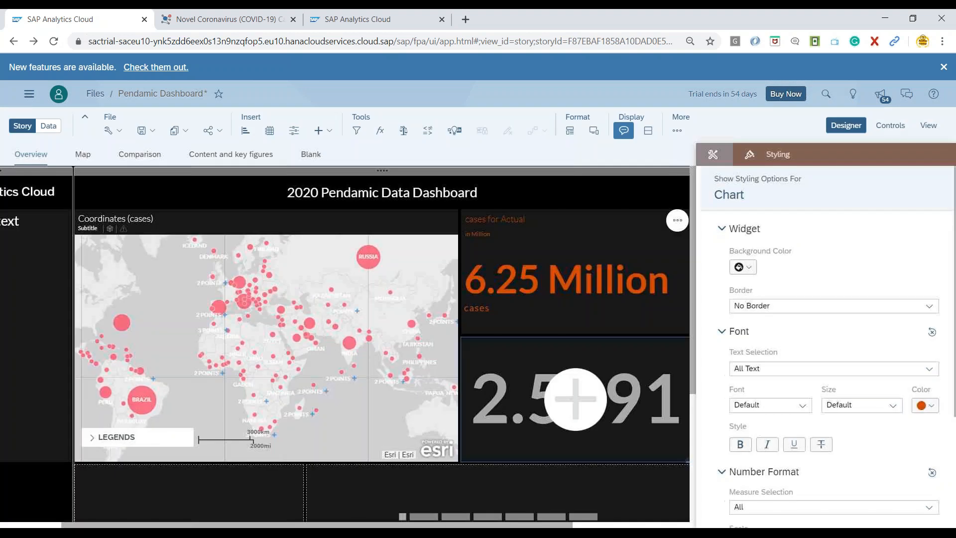
Add 'deaths' as the bottom tile's primary measure, showing 376,427.00 deaths
left_click(712, 154)
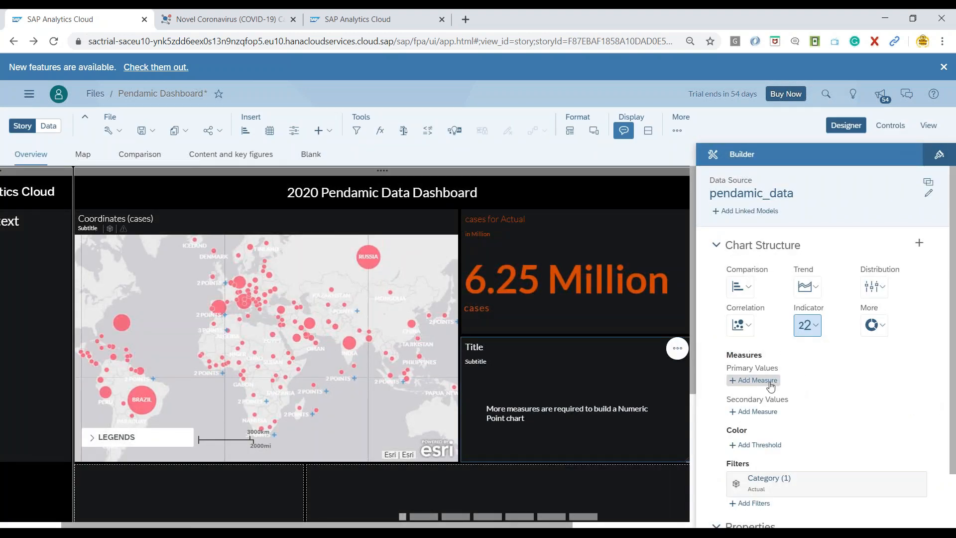
left_click(756, 379)
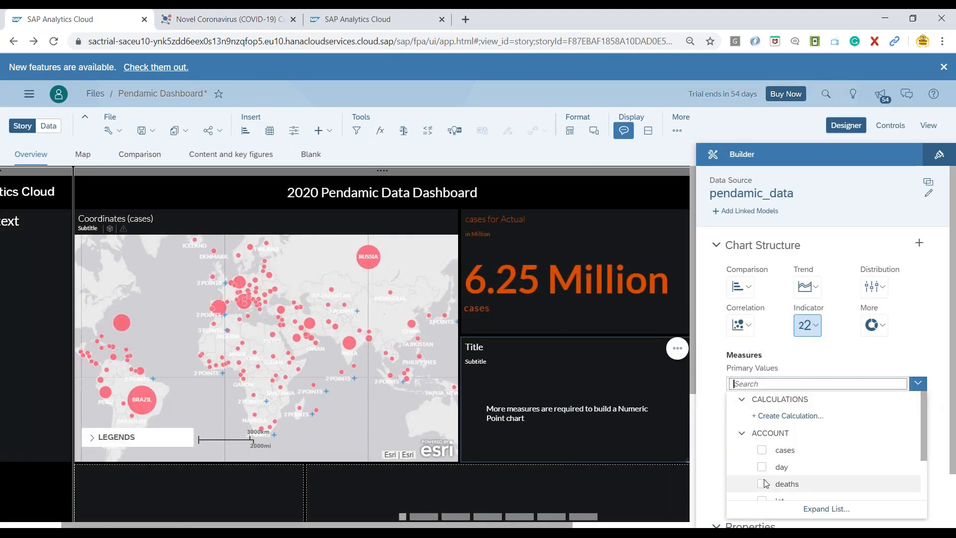
left_click(762, 484)
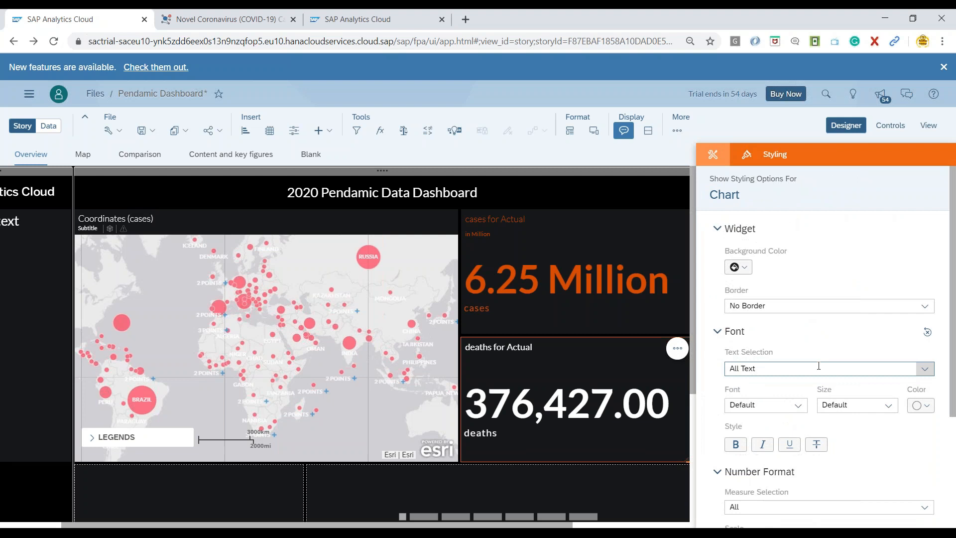
Set the deaths figure's Number Format Scale to Thousand, reading 376.43 Thousand
scroll("down", 3)
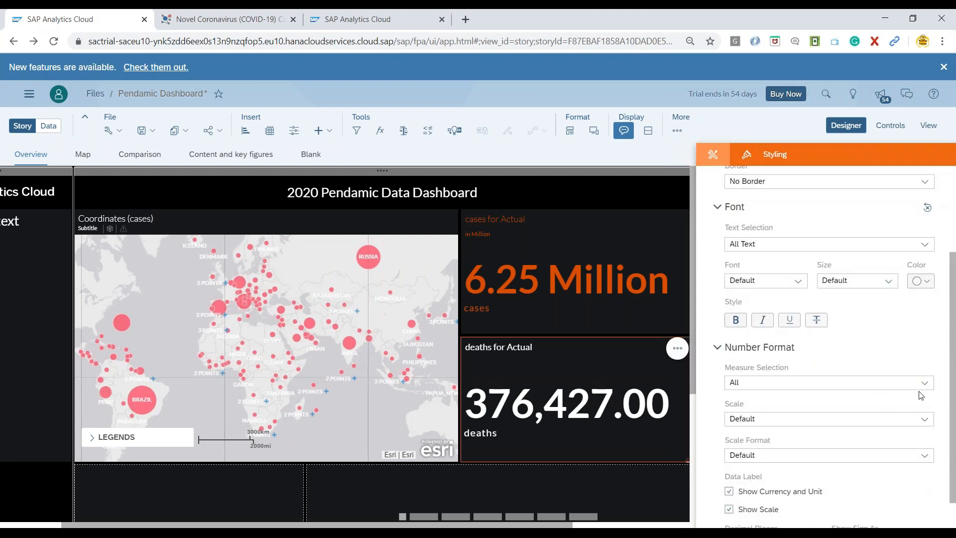
left_click(827, 419)
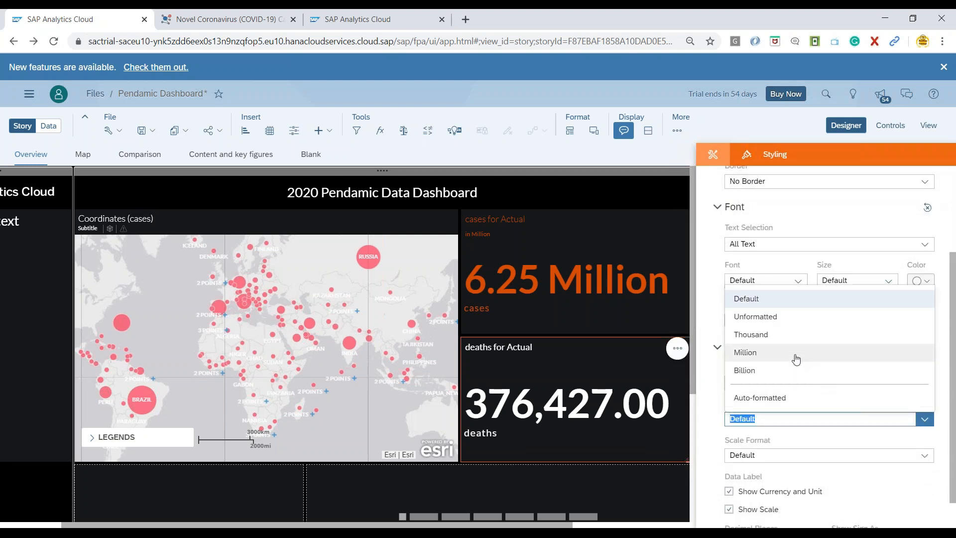
left_click(751, 334)
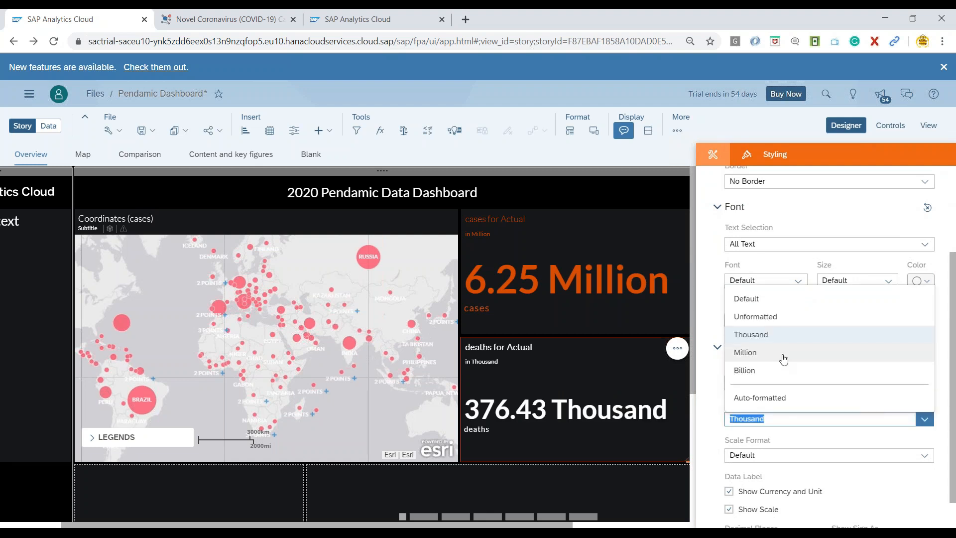
left_click(744, 352)
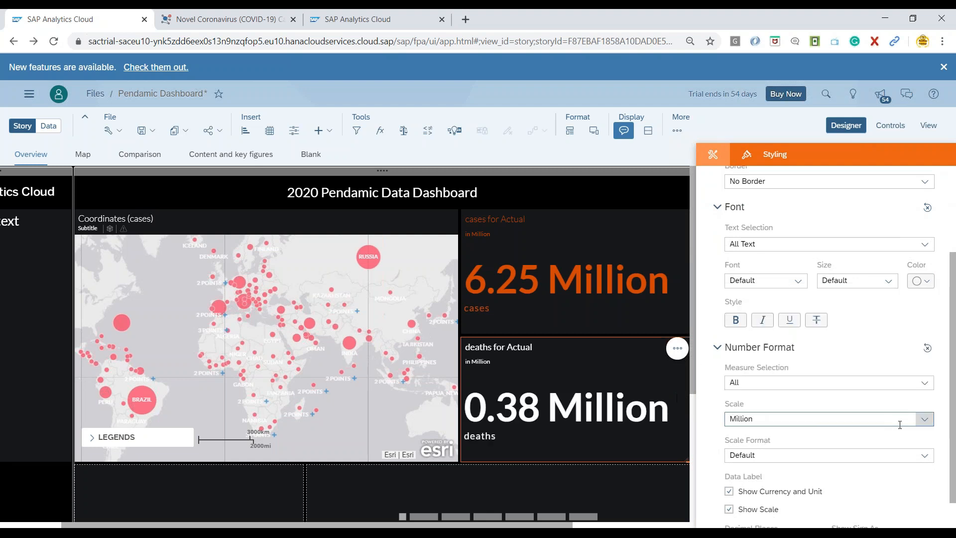
left_click(826, 419)
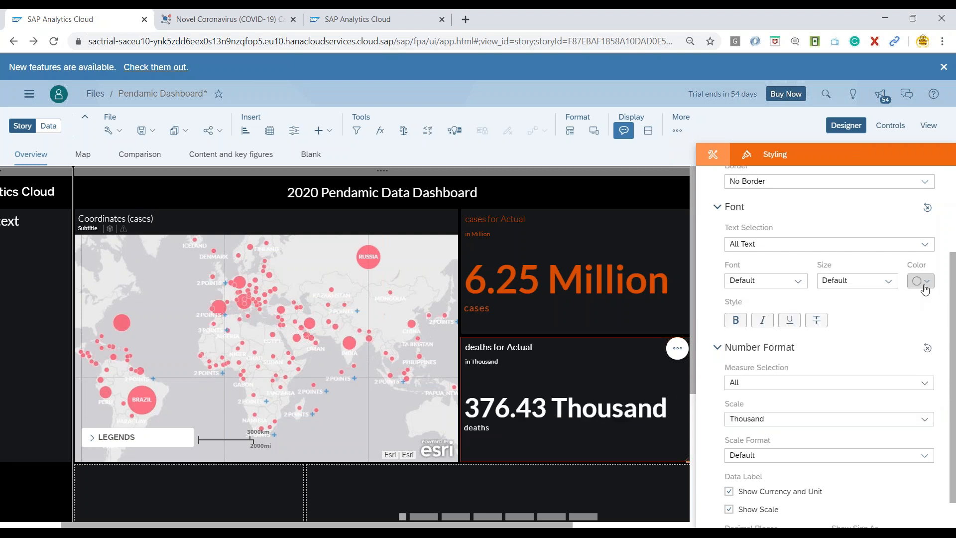
Recolour the deaths tile text red, finishing on a brighter red from the custom colours
left_click(927, 281)
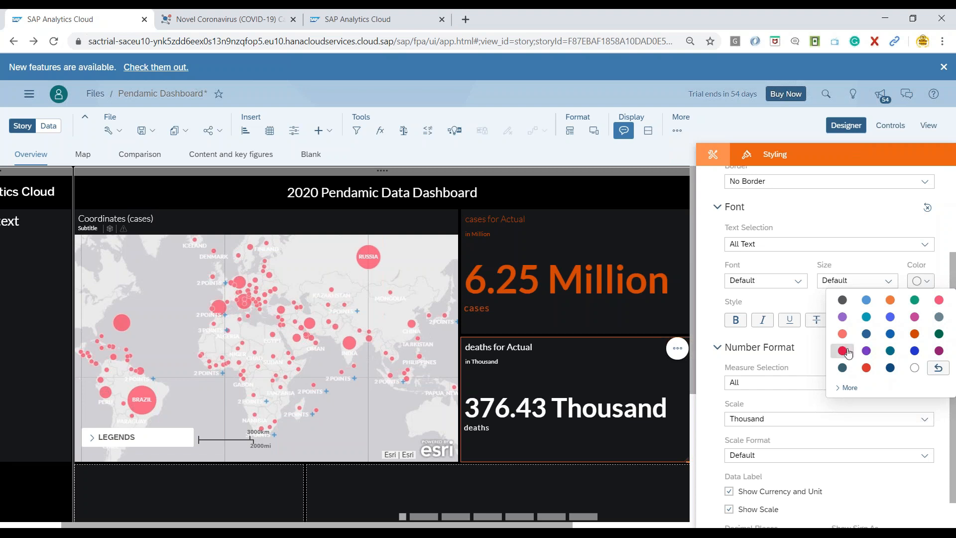
left_click(842, 350)
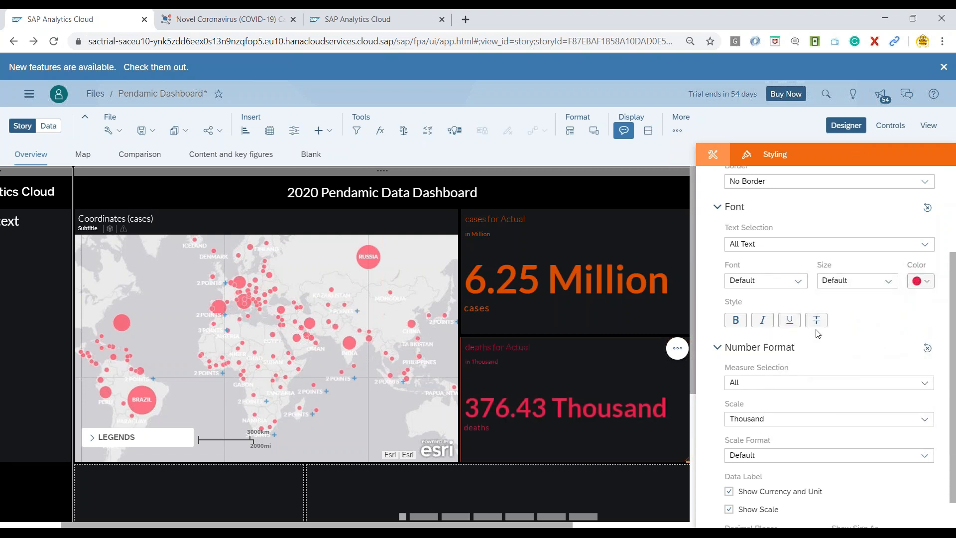
left_click(916, 281)
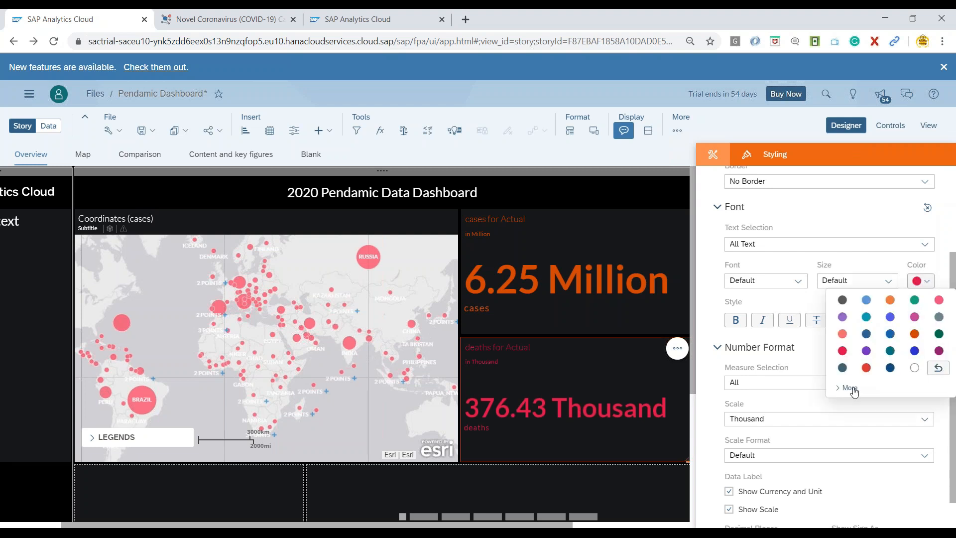
left_click(848, 389)
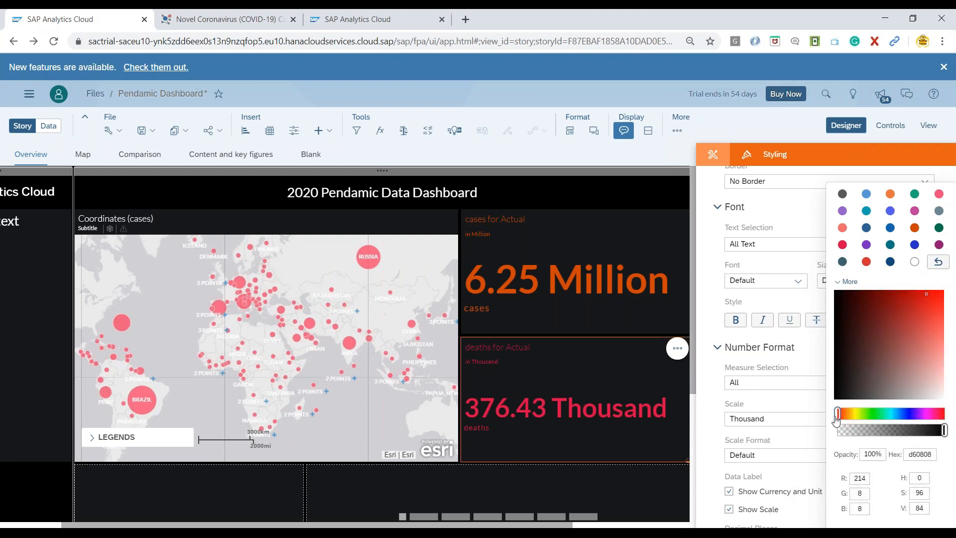
left_click(938, 321)
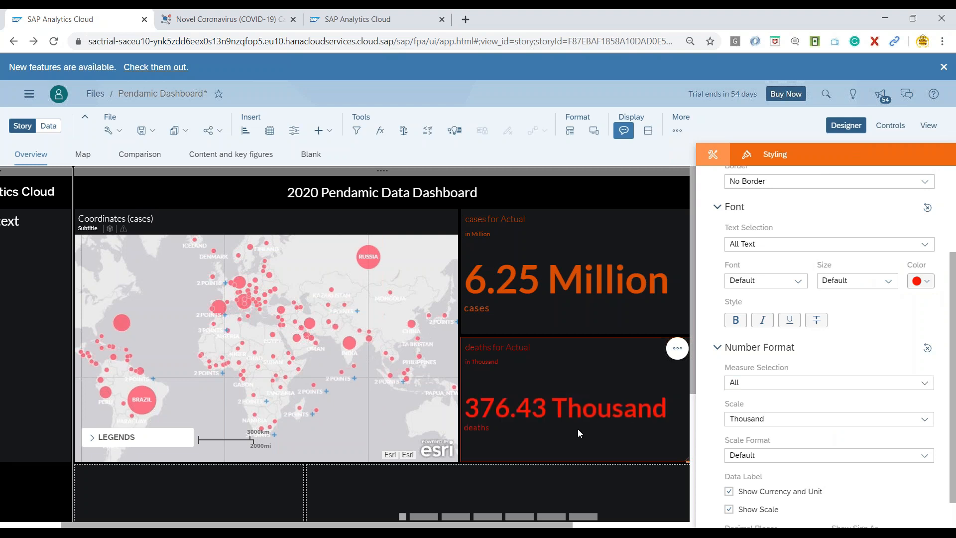
mouse_move(667, 260)
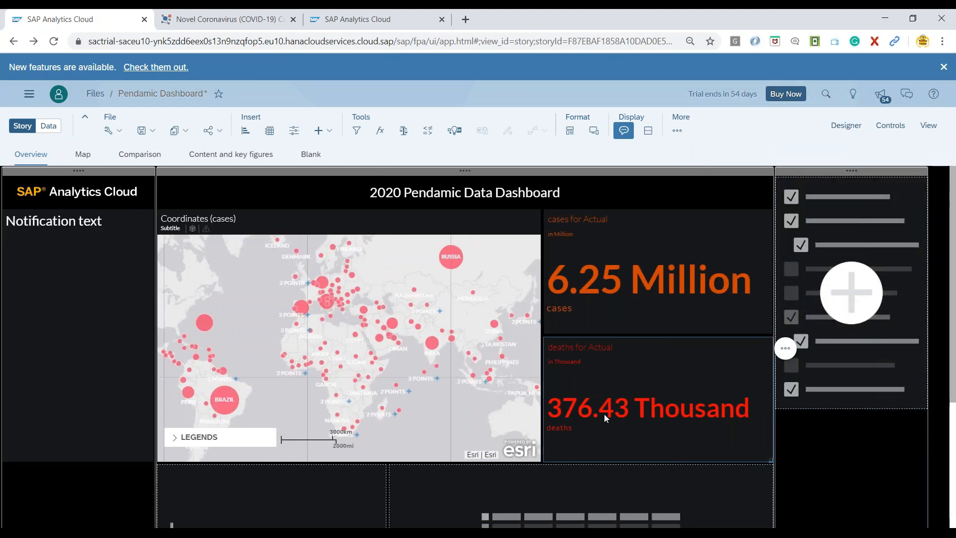
mouse_move(477, 110)
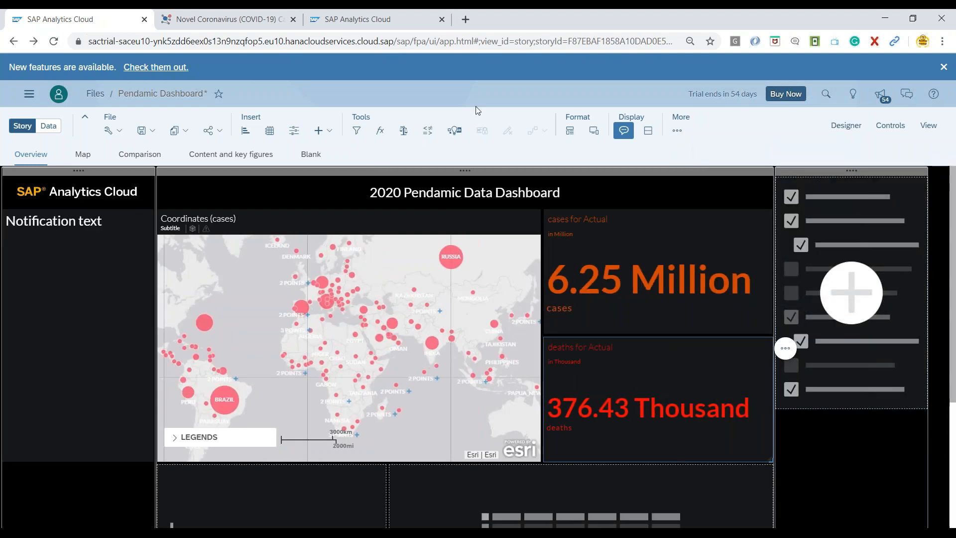